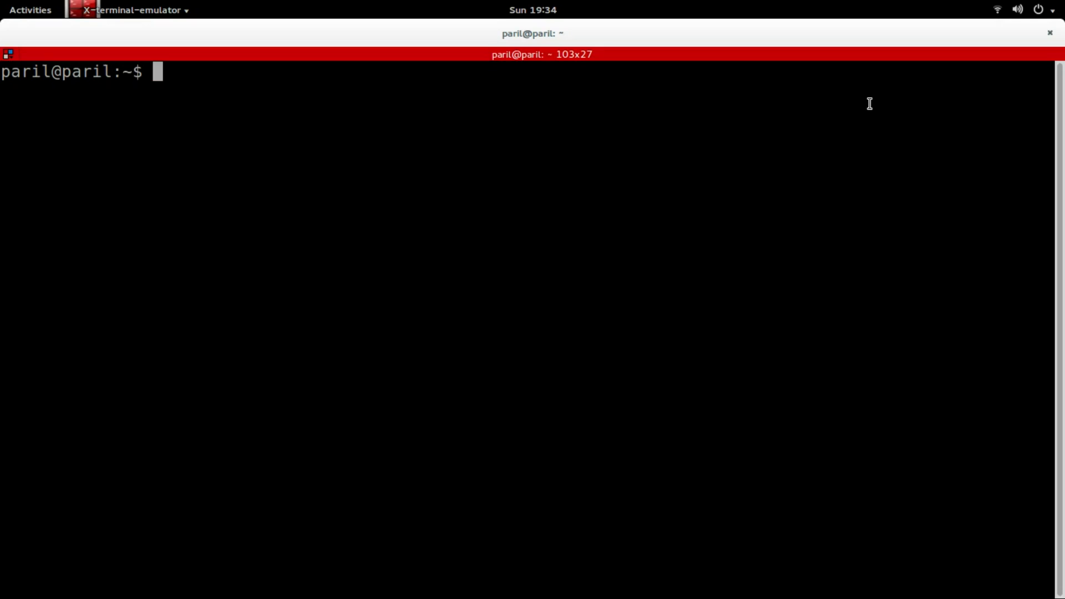
# Step: Install ros-indigo-hector-slam, roscd into hector_slam_launch/launch and list its files, selecting tutorial.launch
pyautogui.write('sudo apt-get install ros-indigo-hector-slam')
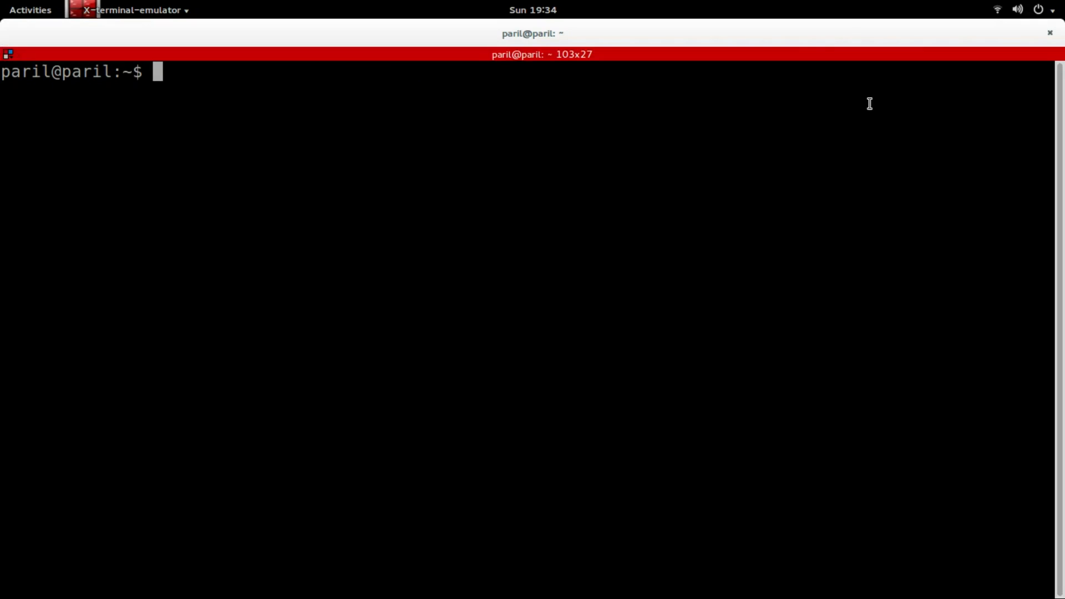
pyautogui.write('roscd hector_slam')
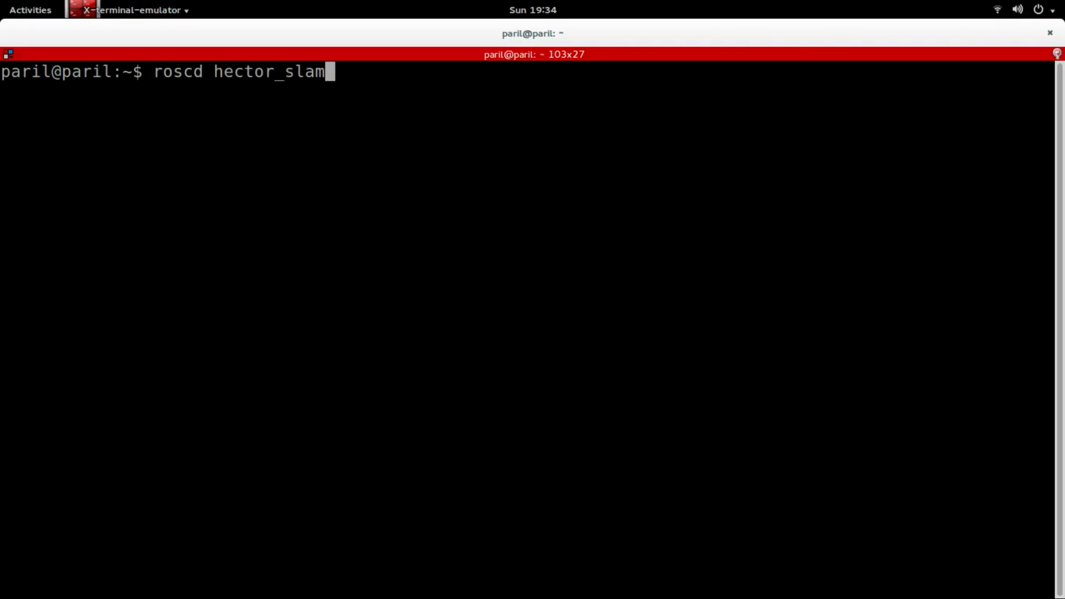
pyautogui.press('Tab')
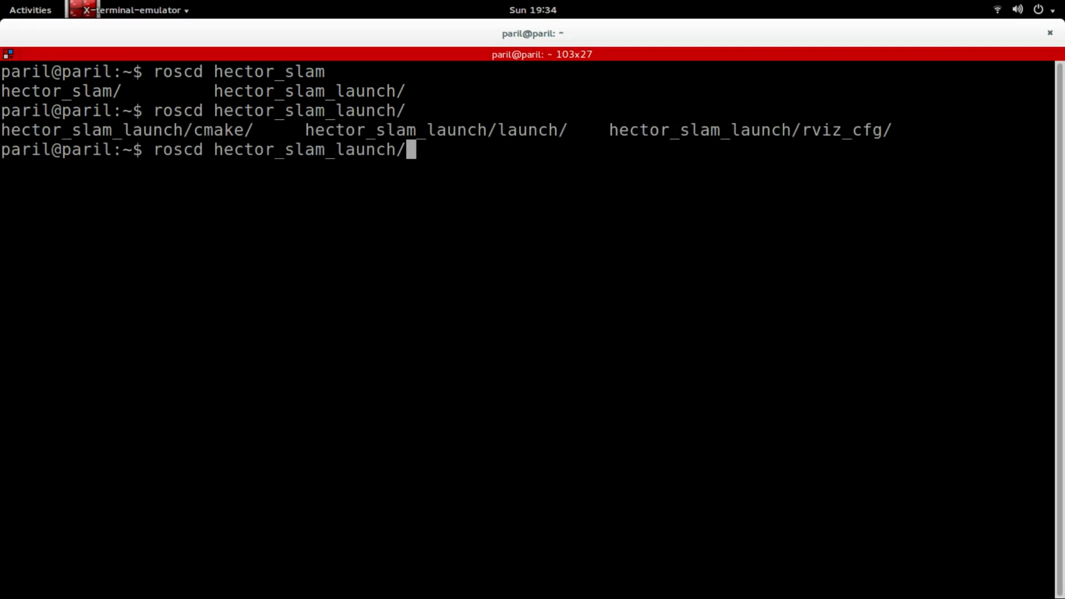
pyautogui.press('Return')
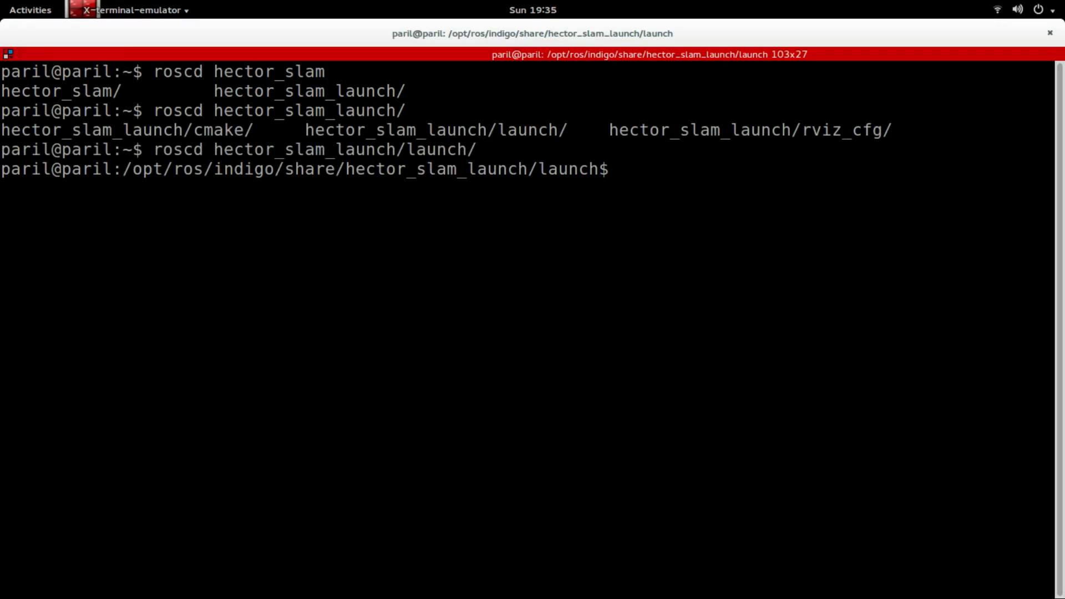
pyautogui.write('ls')
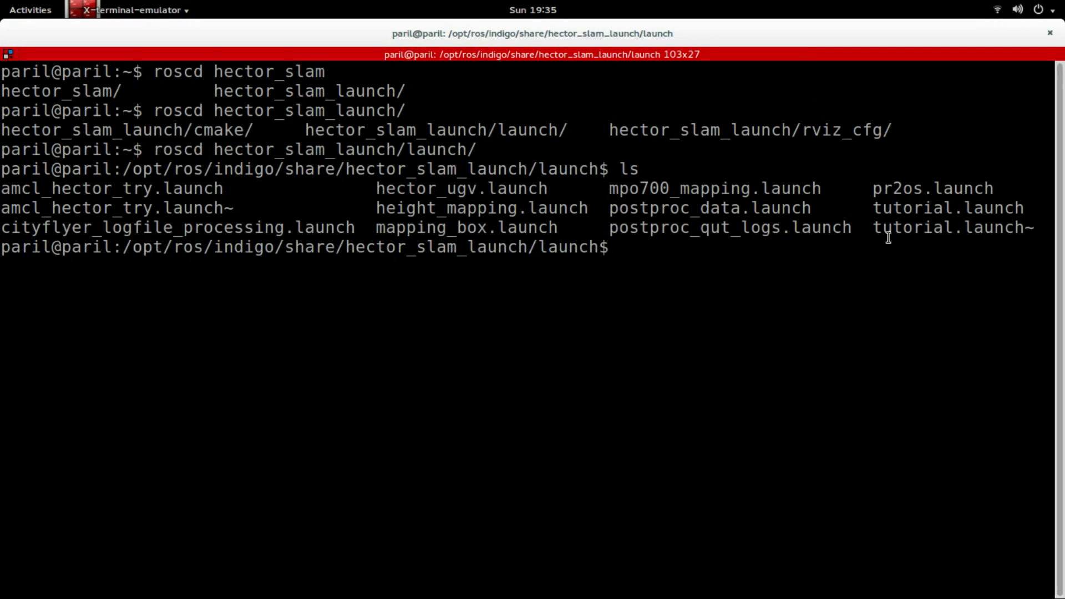
pyautogui.doubleClick(948, 208)
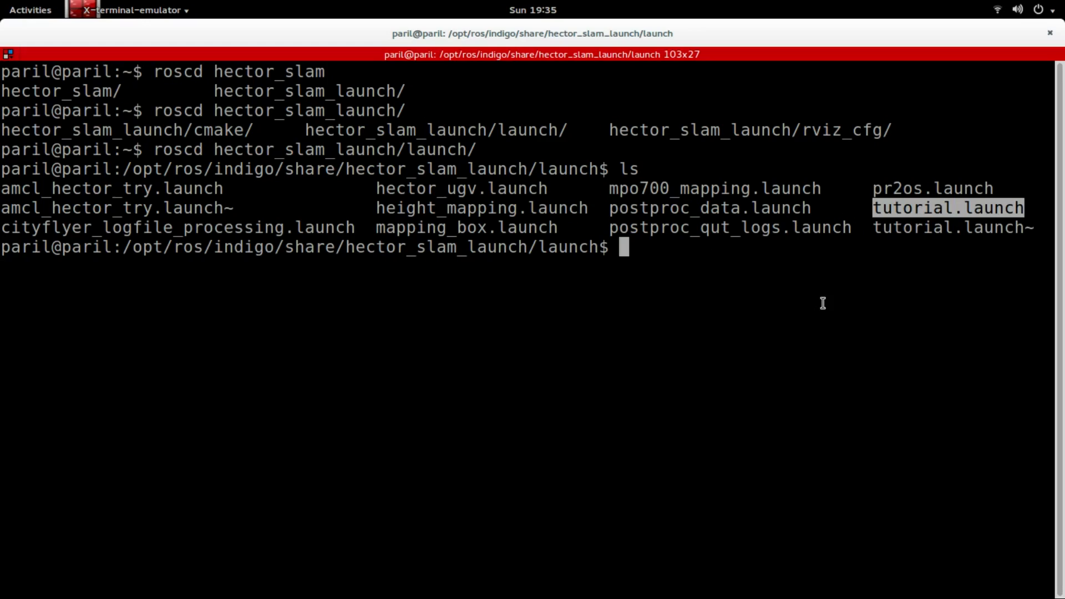
pyautogui.moveTo(806, 264)
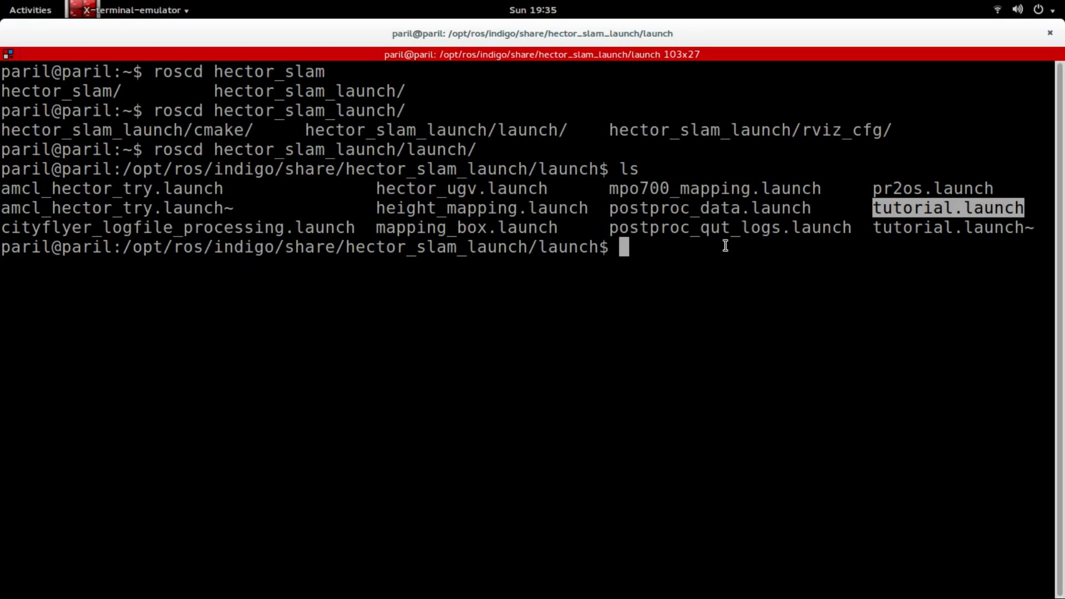
# Step: Run sudo gedit tutorial.launch to edit the launch file as administrator
pyautogui.write('sudo')
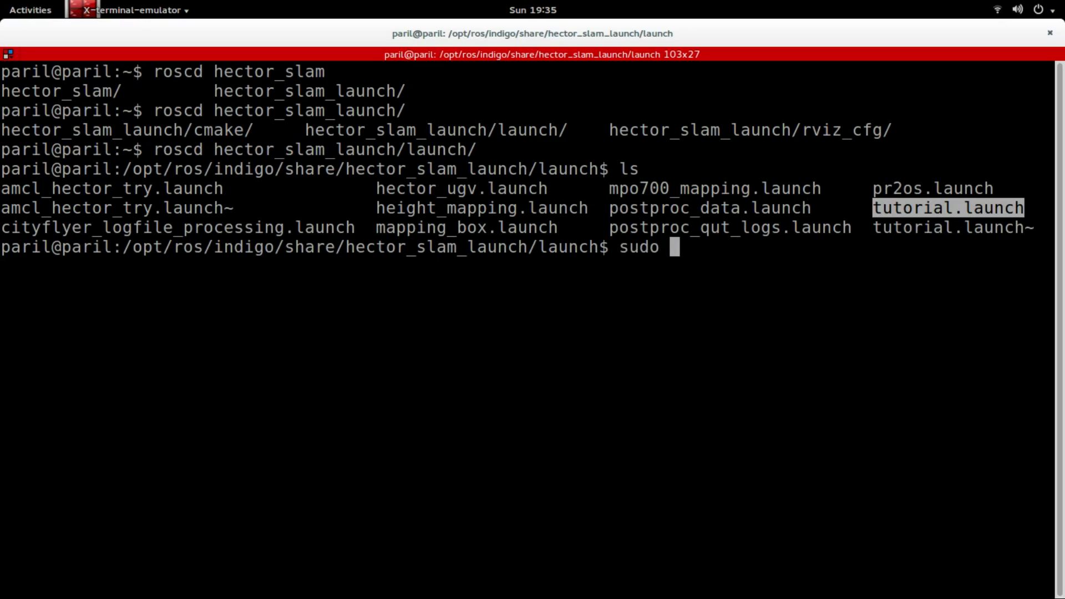
pyautogui.write('gedit')
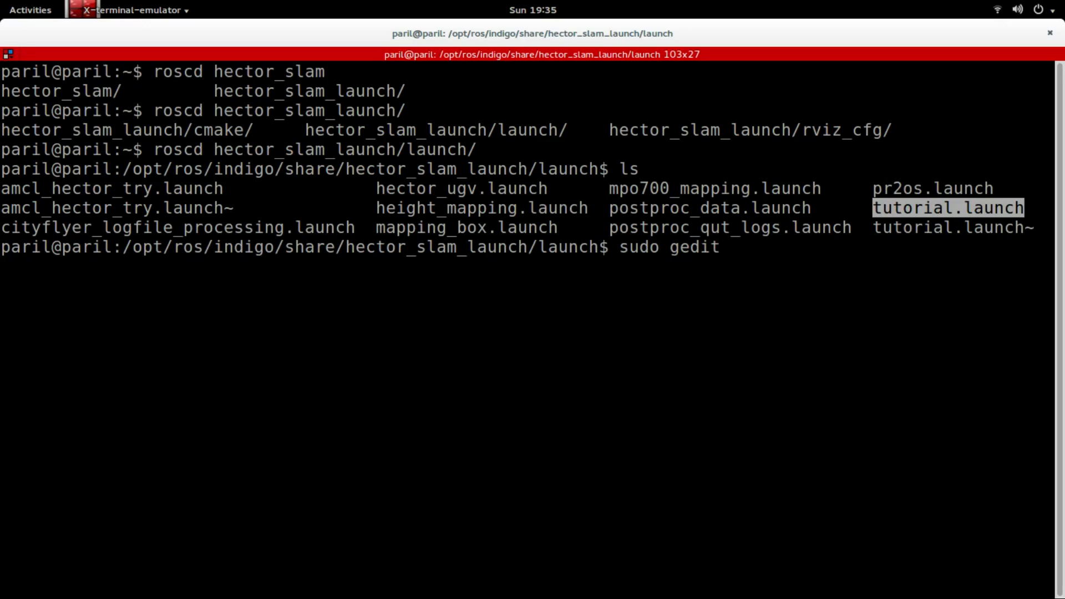
pyautogui.write('tutorial.launch')
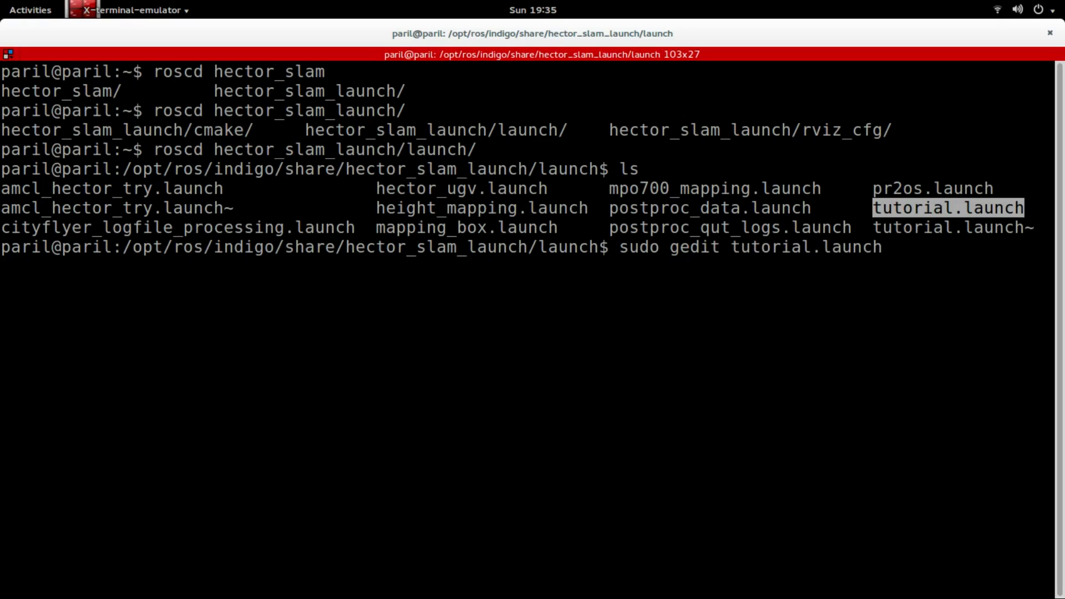
pyautogui.press('Return')
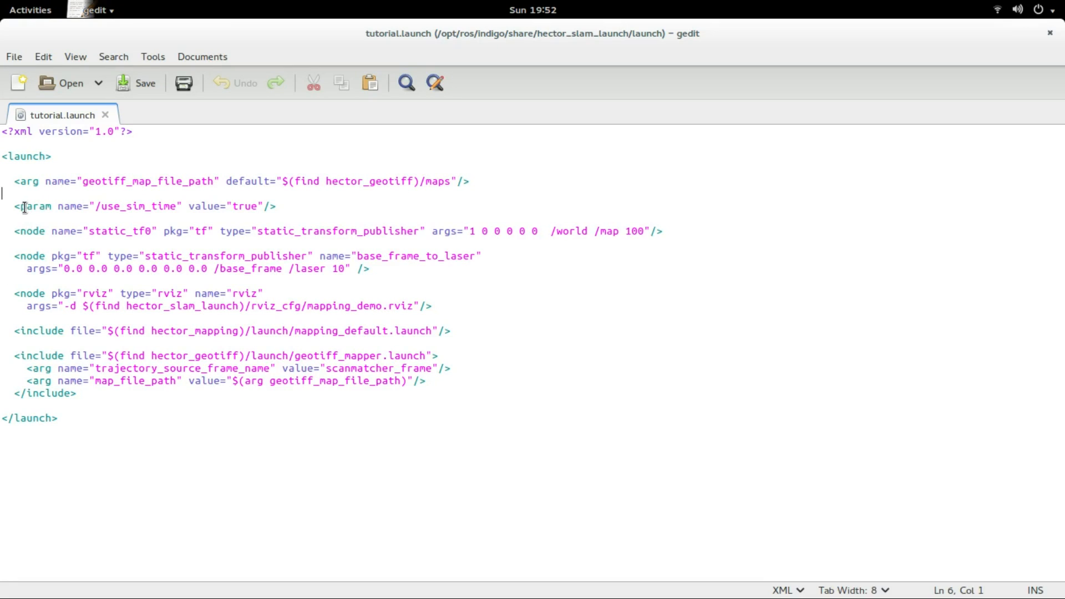
pyautogui.tripleClick(135, 206)
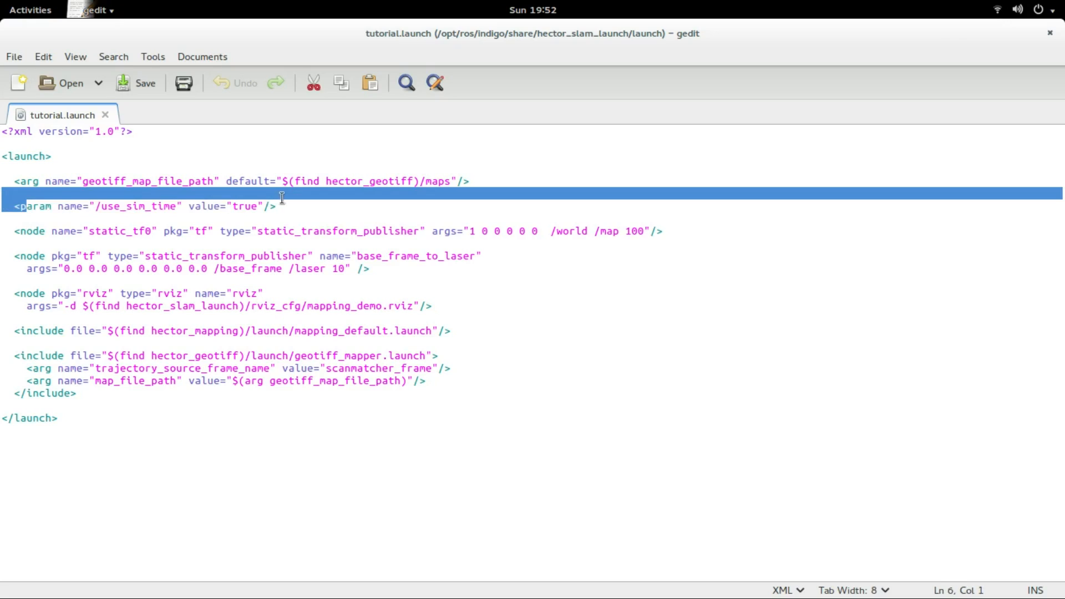
pyautogui.click(278, 206)
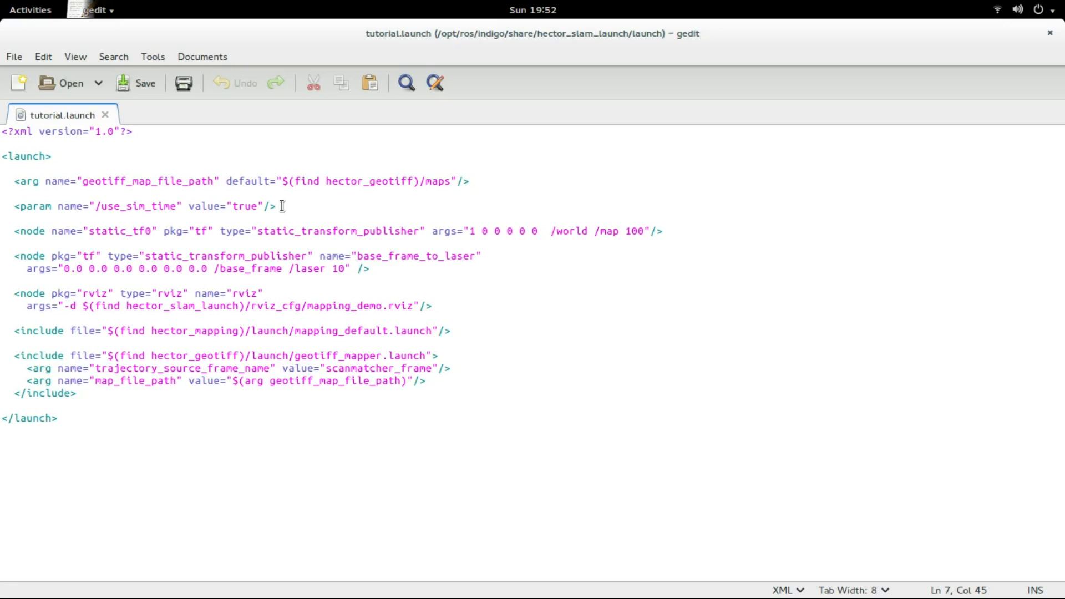
pyautogui.click(274, 206)
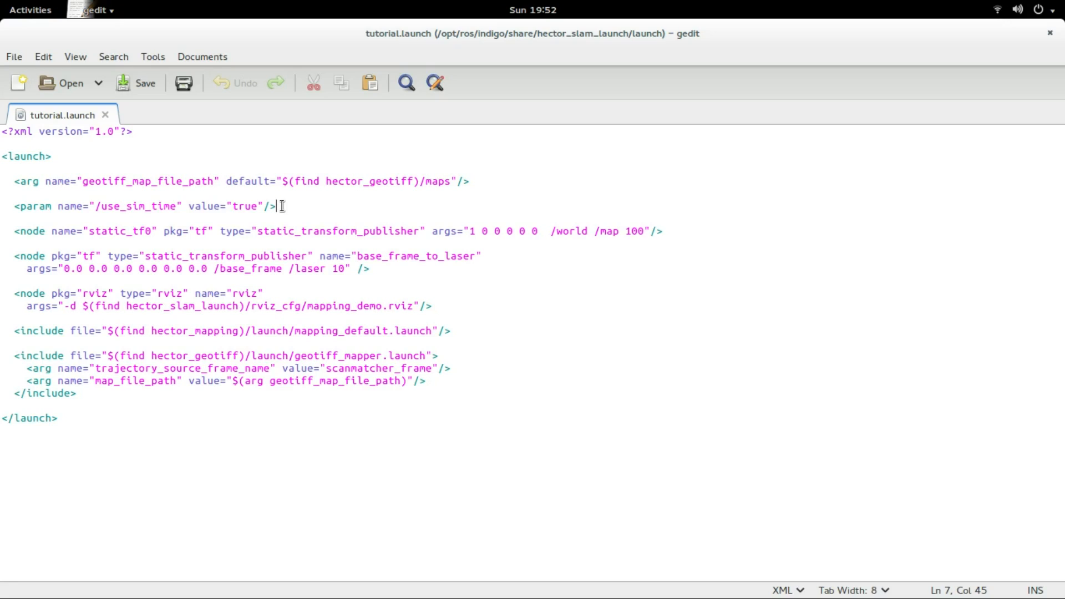
pyautogui.moveTo(31, 295)
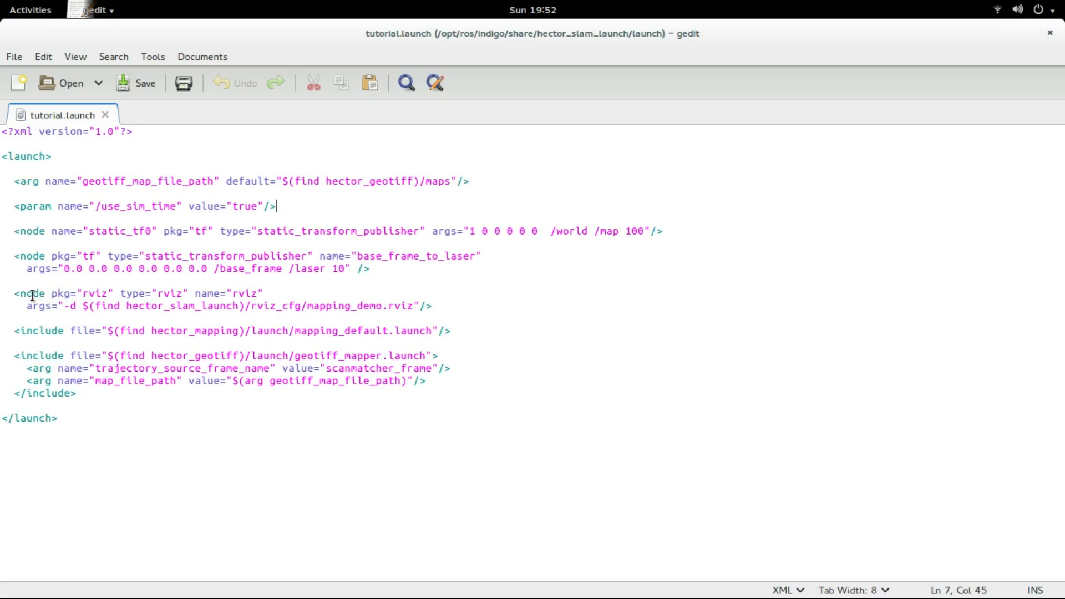
pyautogui.moveTo(25, 292); pyautogui.dragTo(262, 293)
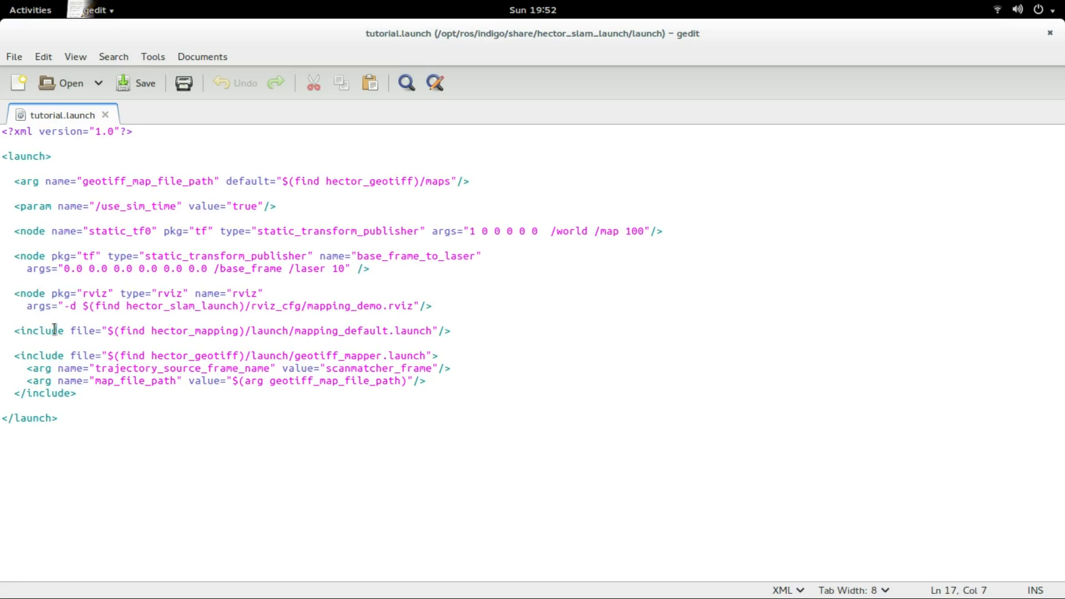
pyautogui.moveTo(59, 330); pyautogui.dragTo(419, 330)
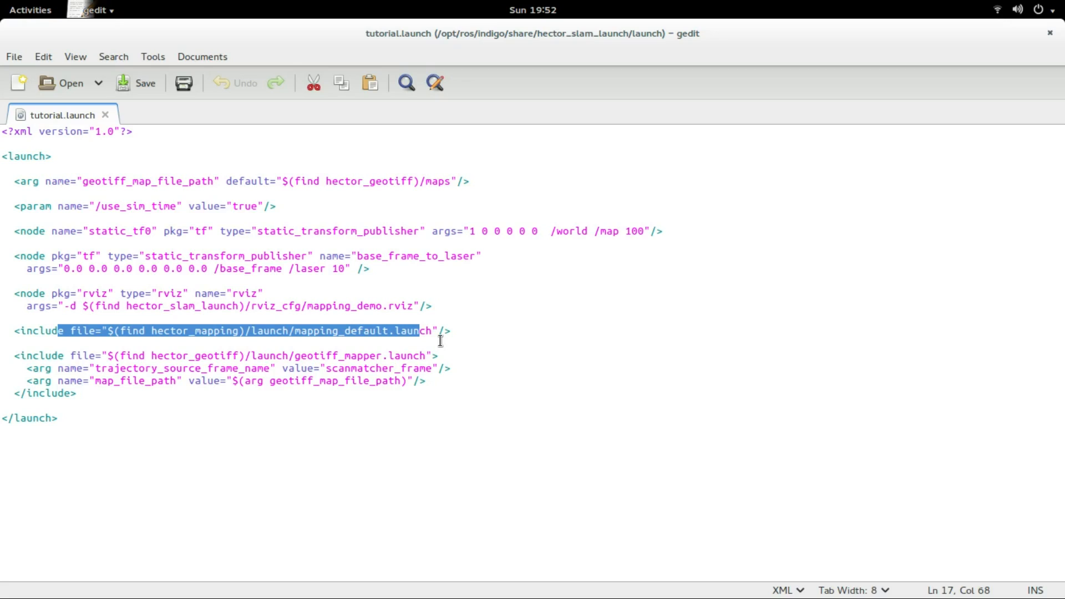
pyautogui.moveTo(348, 255)
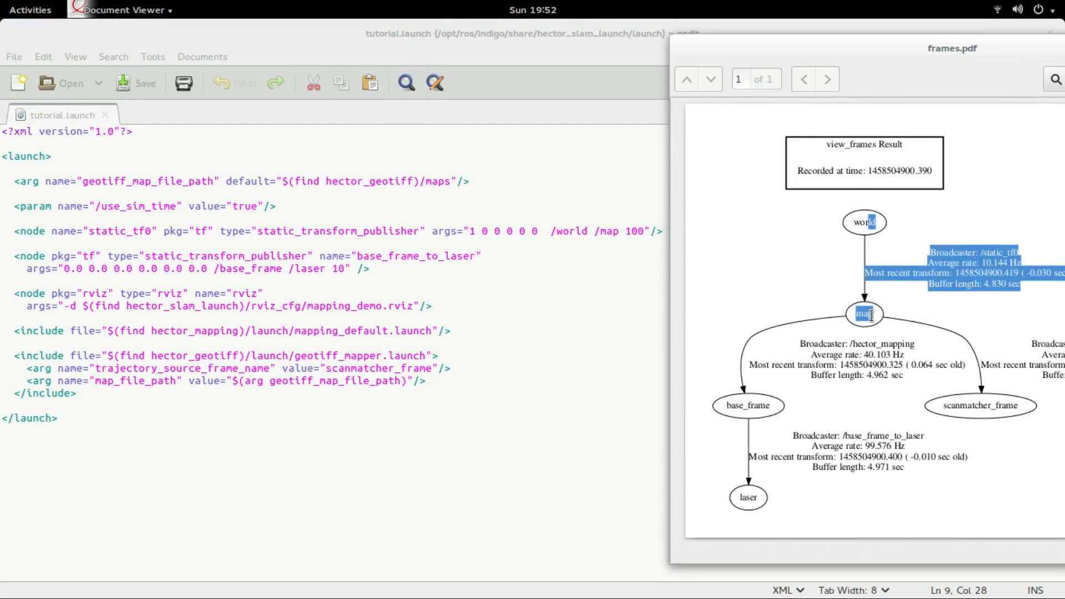
pyautogui.moveTo(818, 330)
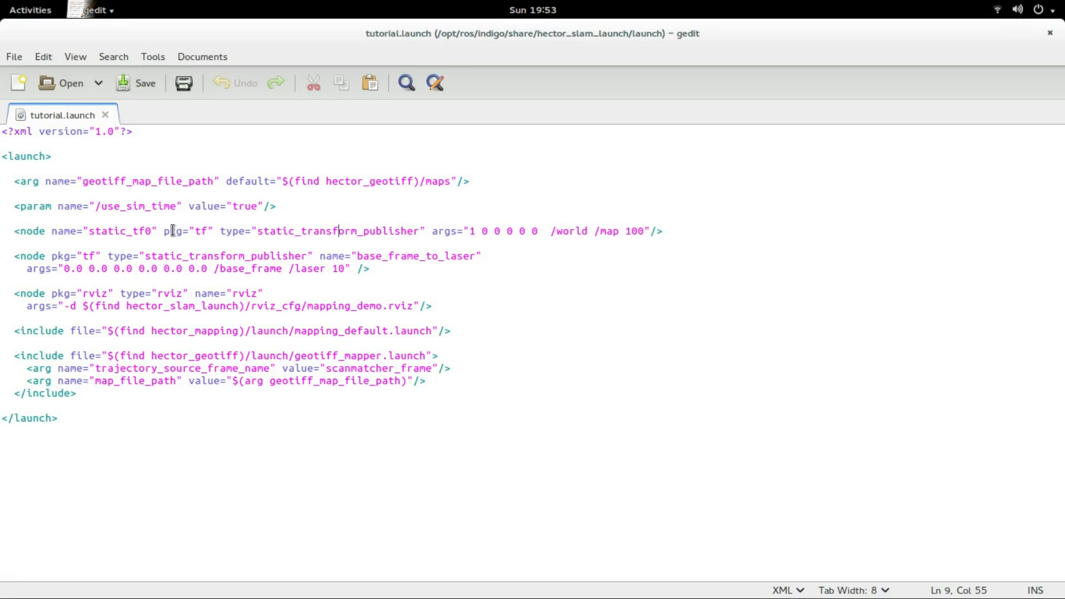
pyautogui.doubleClick(190, 231)
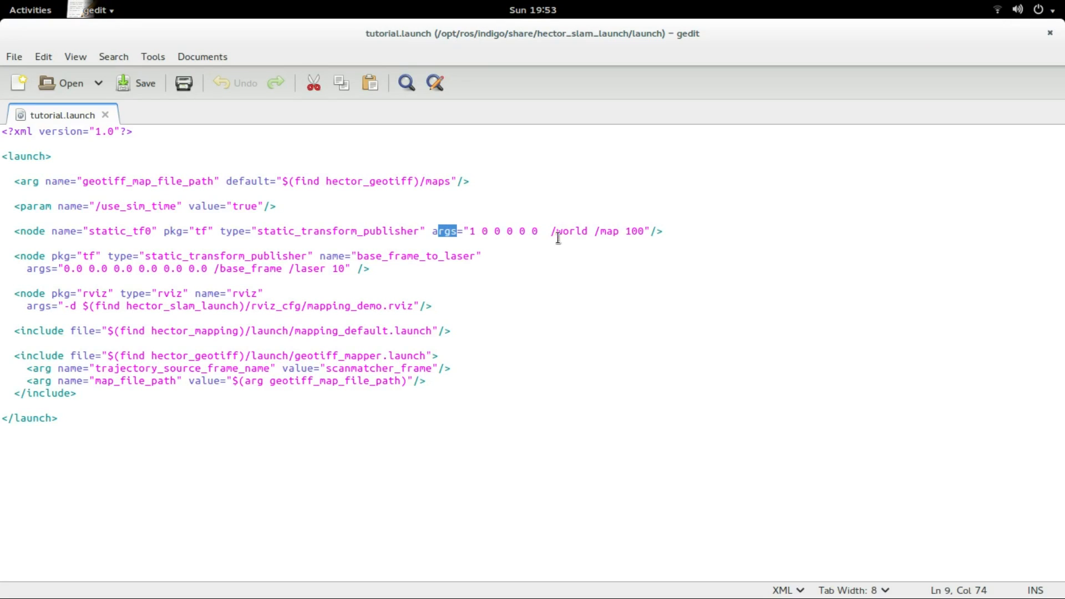
pyautogui.doubleClick(570, 231)
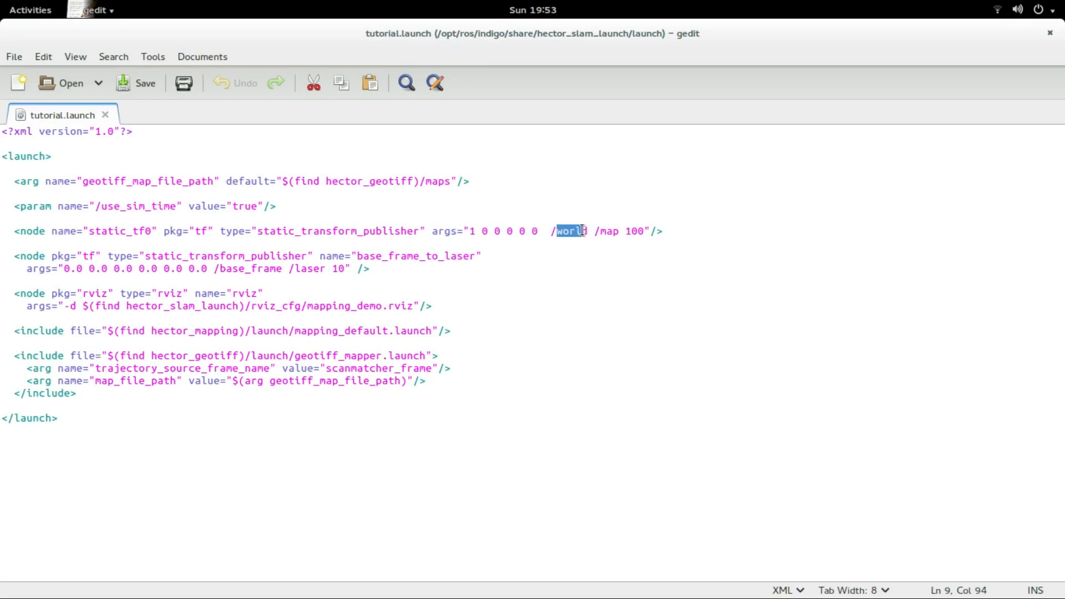
pyautogui.click(610, 230)
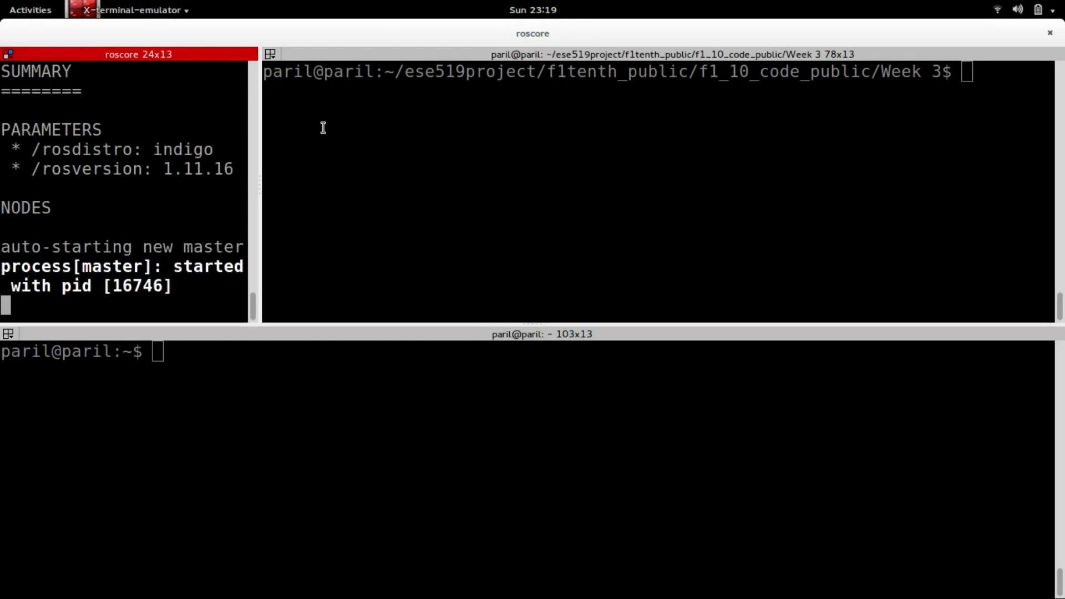
# Step: Prepare rosbag play Lecture3SLAM_Tutorial.bag in one terminal pane
pyautogui.write('rosbay')
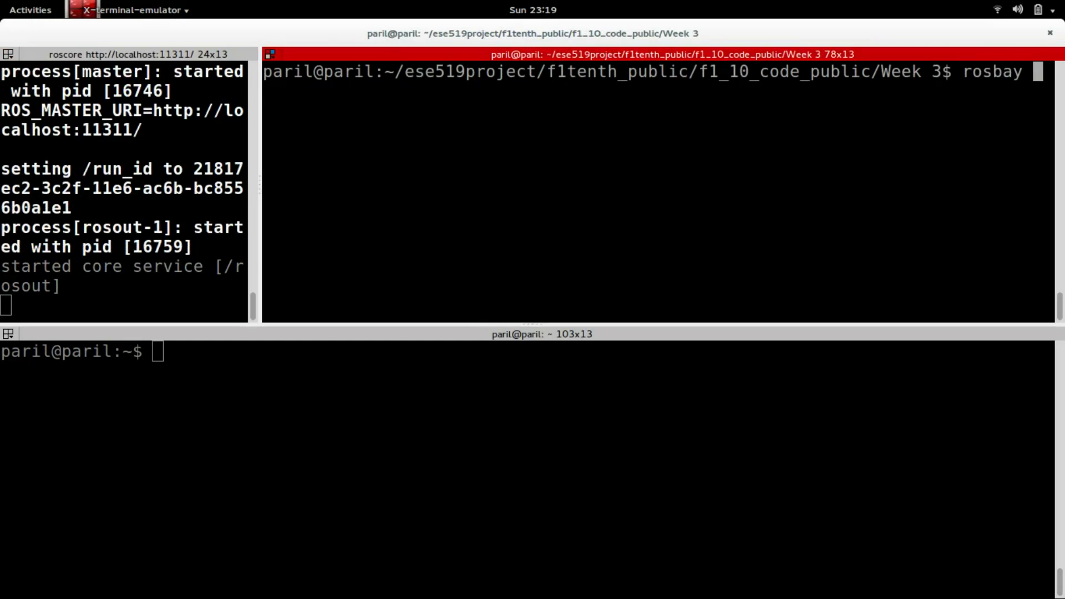
pyautogui.write('pla')
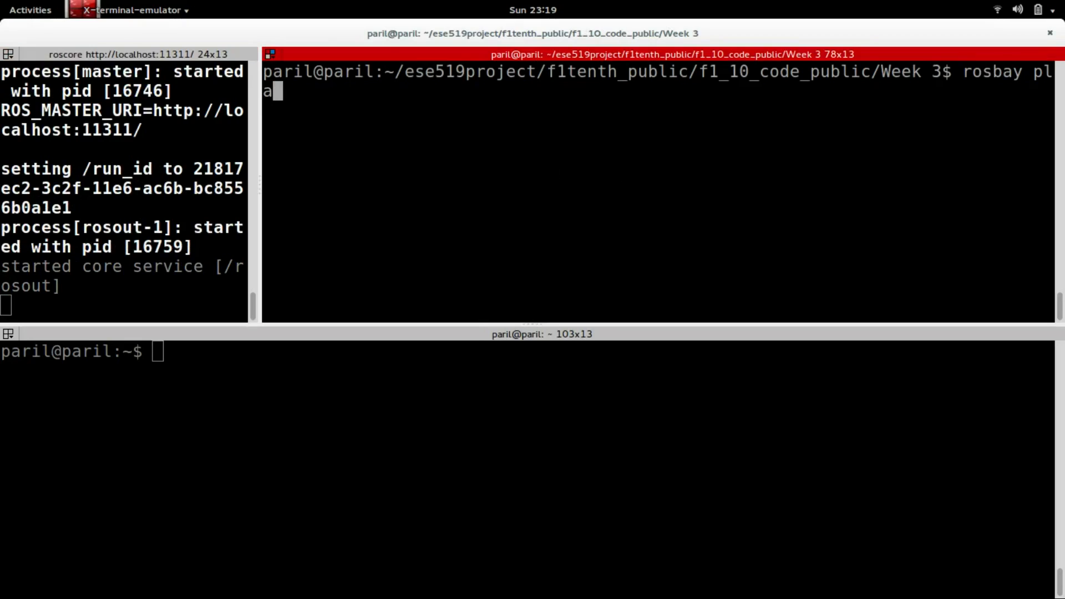
pyautogui.write('y Lecture3SLAM_Tutorial.bag --clock')
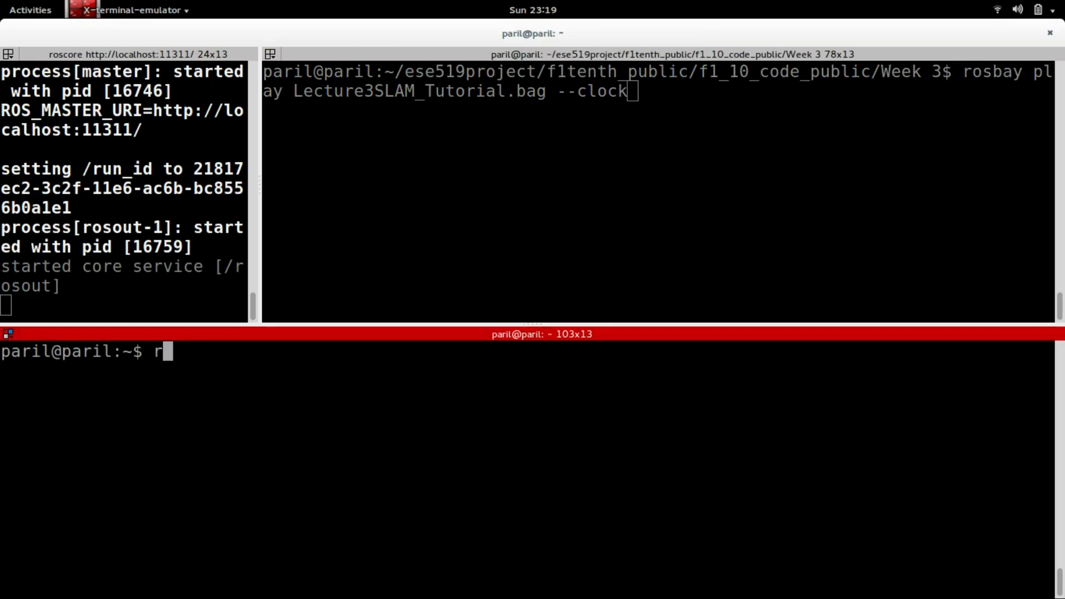
# Step: Run roslaunch hector_slam_launch tutorial.launch and start the bag playback
pyautogui.write('oslaunch')
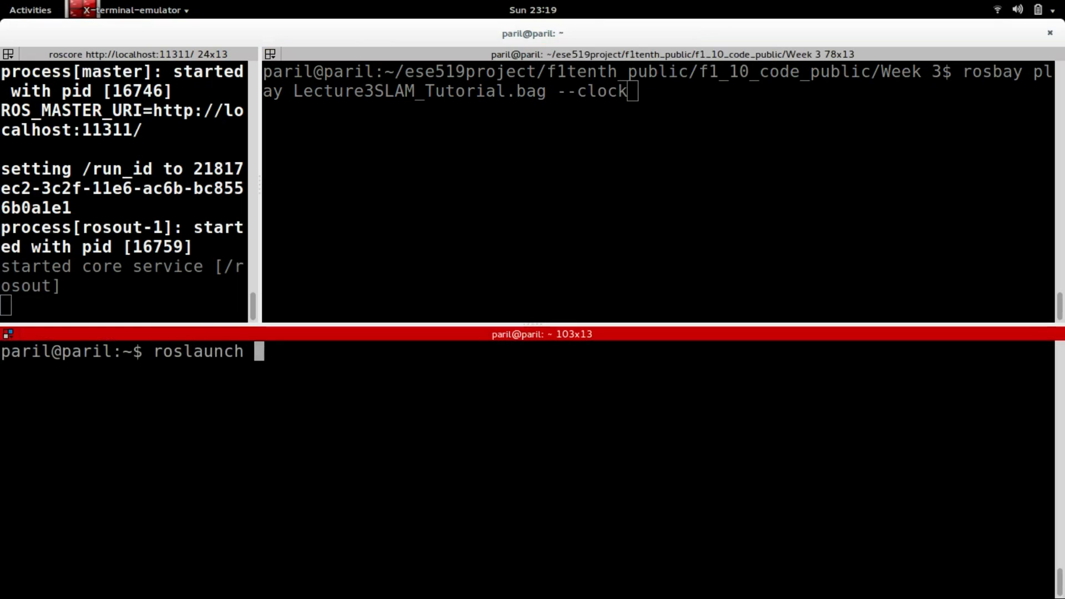
pyautogui.write('hector_sl')
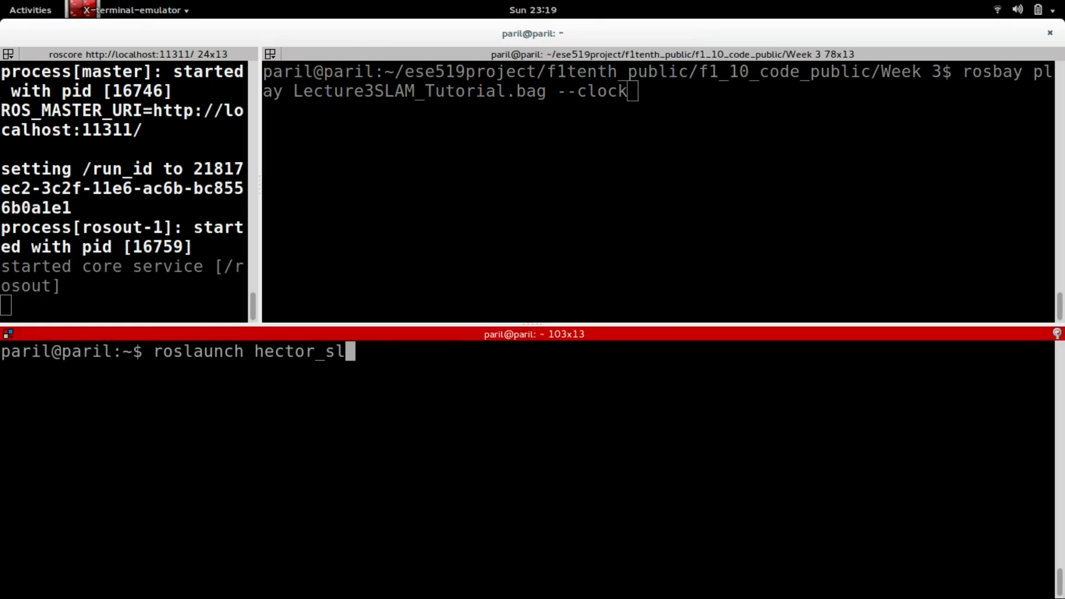
pyautogui.write('am_launch tutorial.launch')
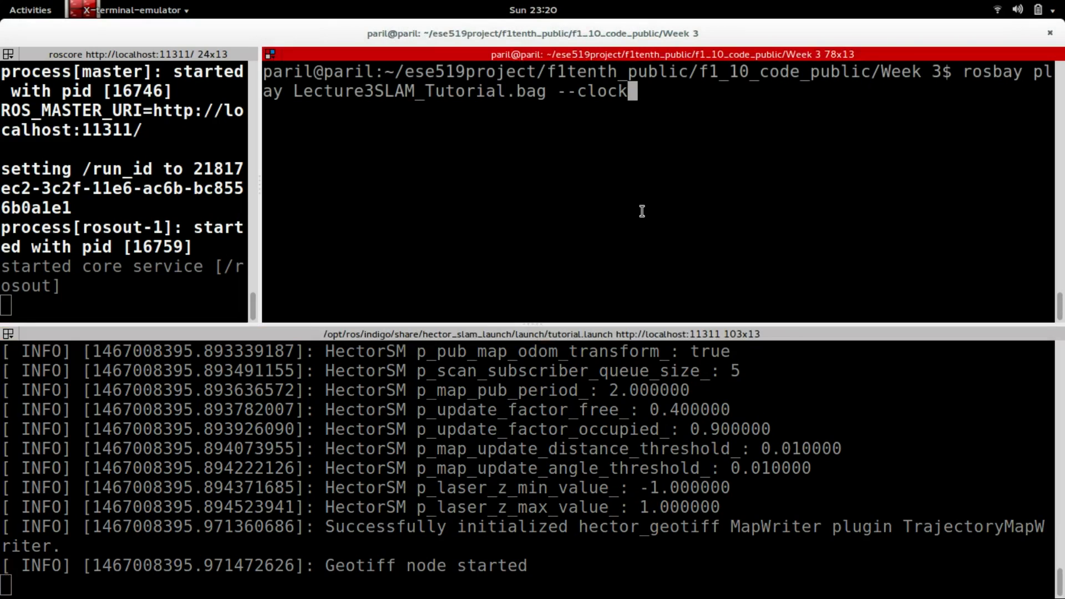
pyautogui.press('Return')
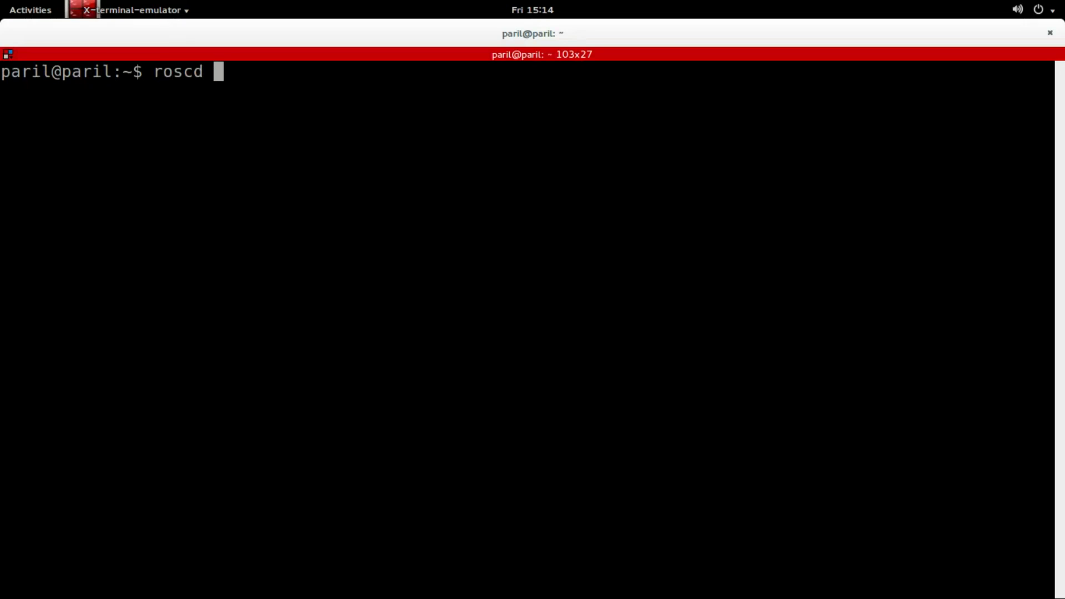
# Step: roscd into hector_mapping's launch folder and list it, selecting mapping_default.launch
pyautogui.write('hector_mapping/')
pyautogui.write('cd')
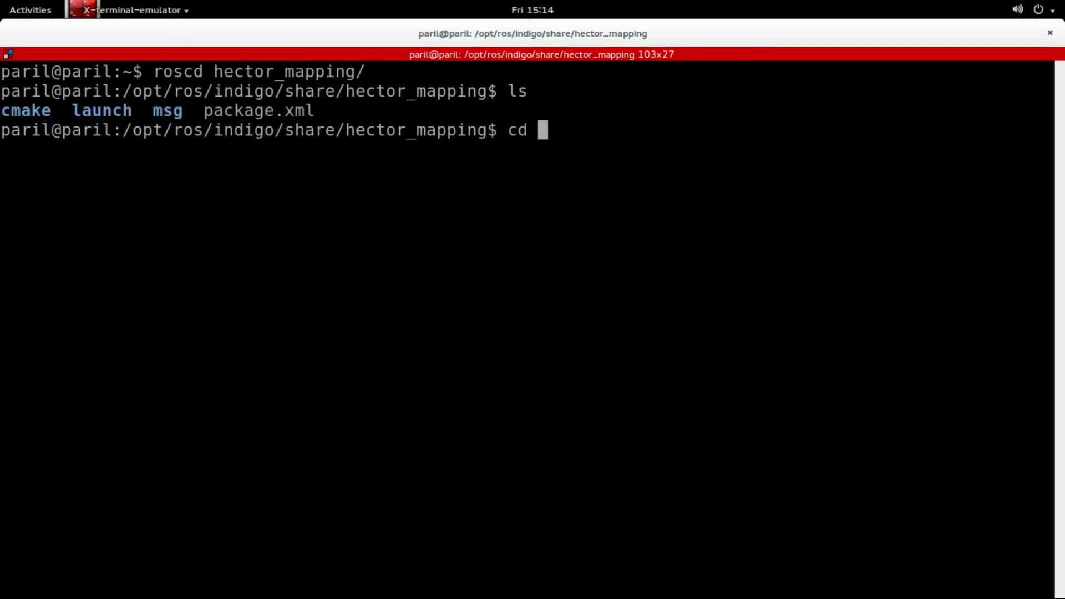
pyautogui.write('launch/')
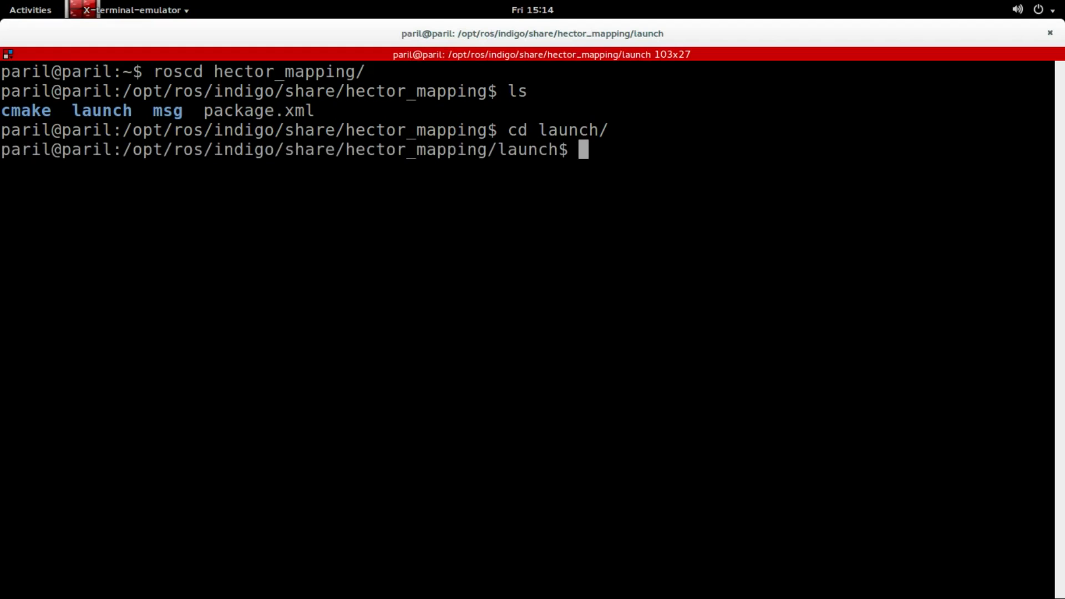
pyautogui.write('ls')
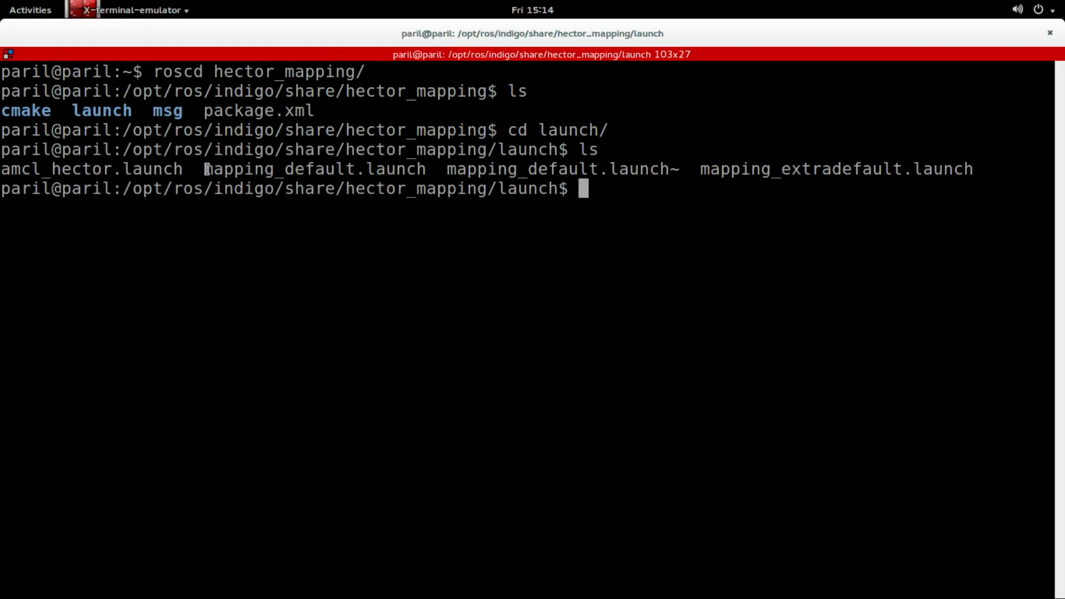
pyautogui.doubleClick(313, 169)
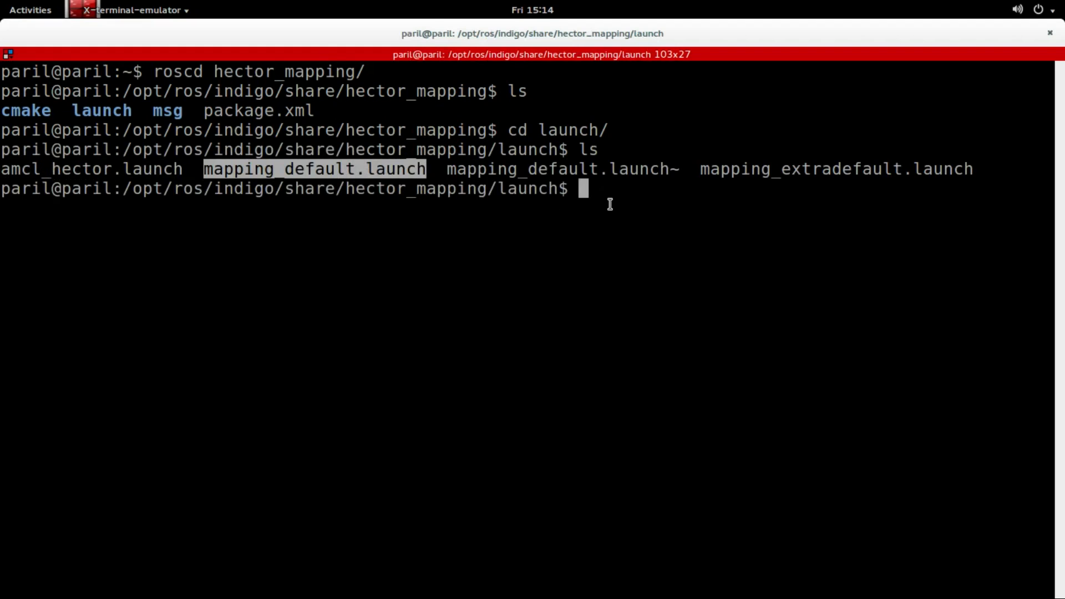
# Step: Run sudo gedit mapping_default.launch and submit the password
pyautogui.write('sudo ge')
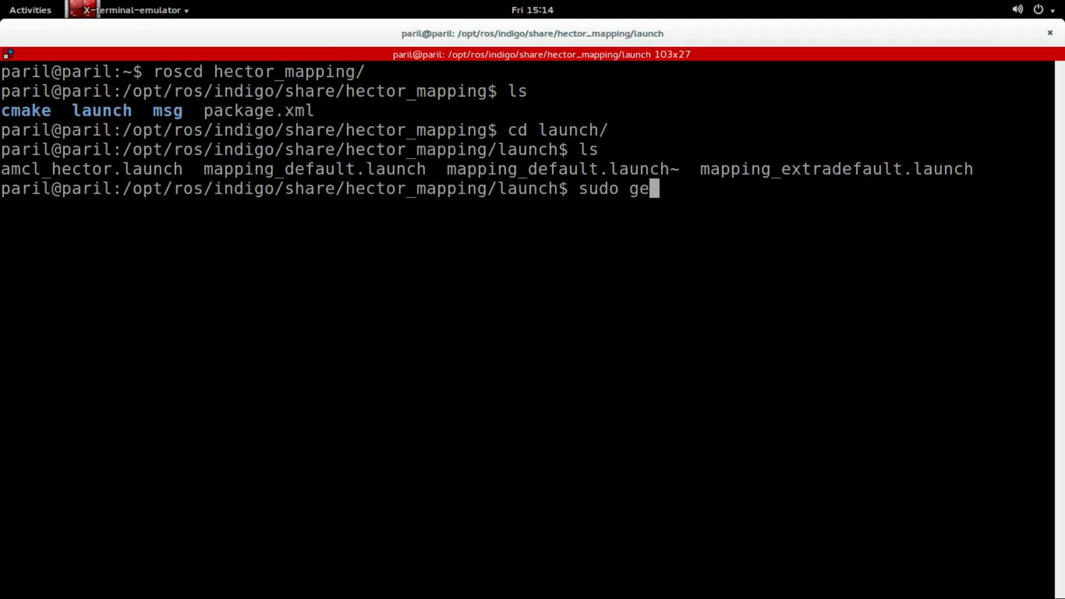
pyautogui.write('dit mapping_default.launch')
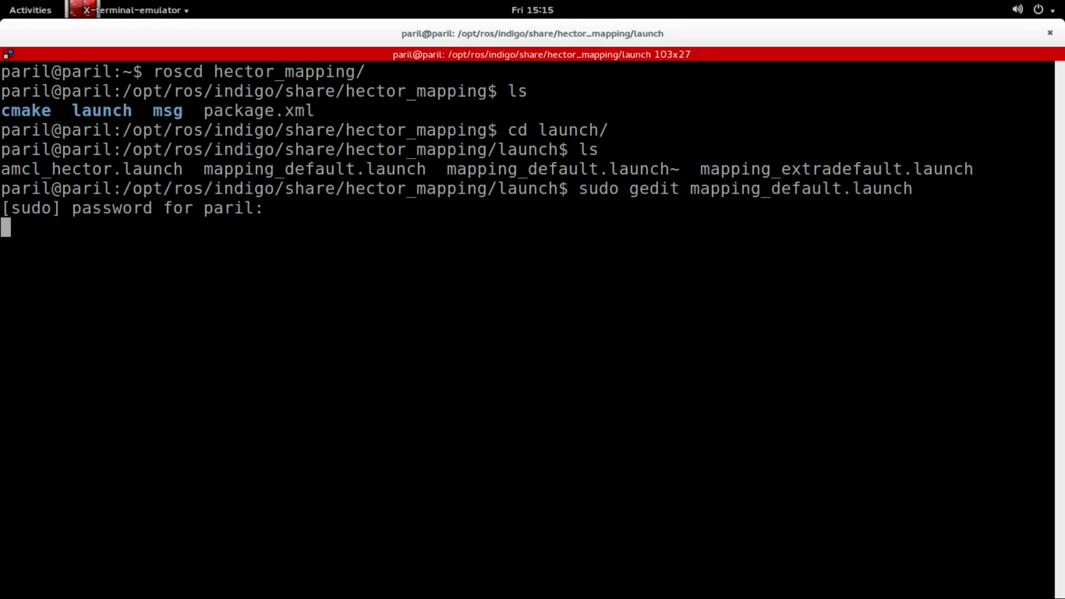
pyautogui.press('Return')
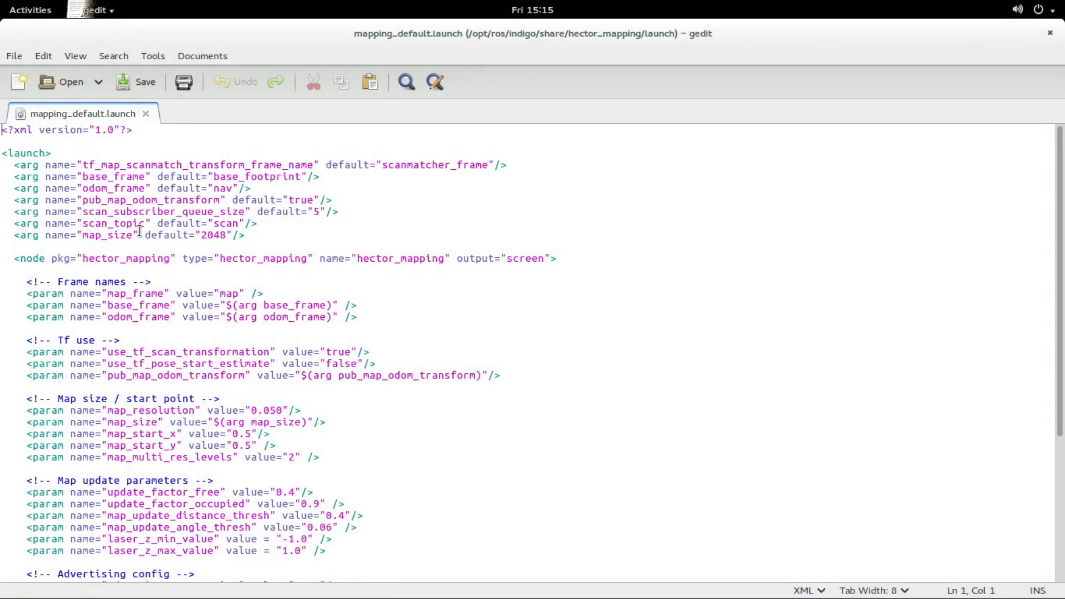
pyautogui.moveTo(87, 301)
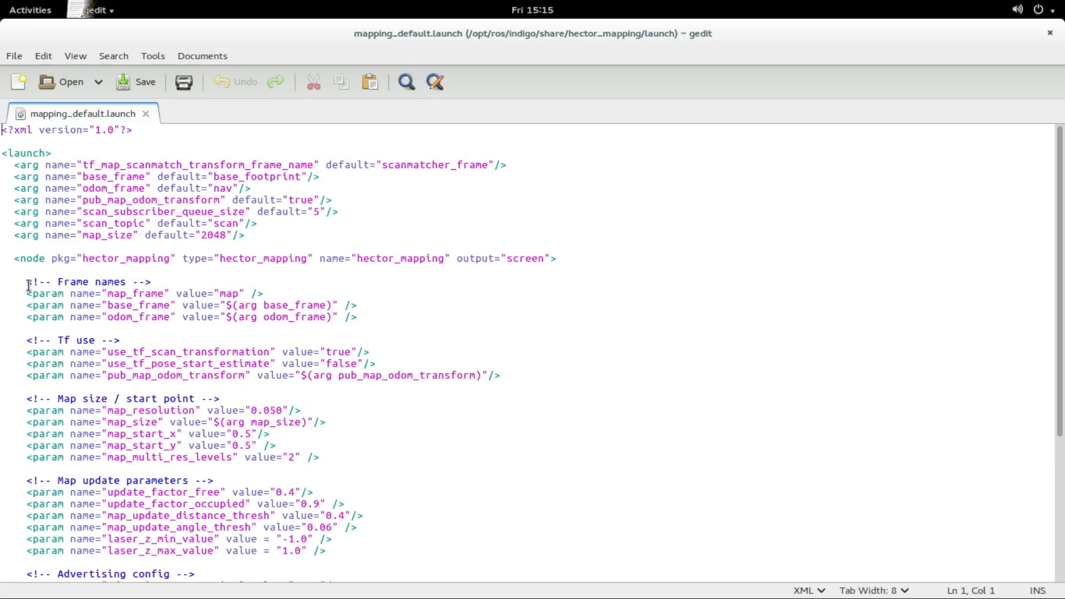
pyautogui.moveTo(26, 281); pyautogui.dragTo(244, 316)
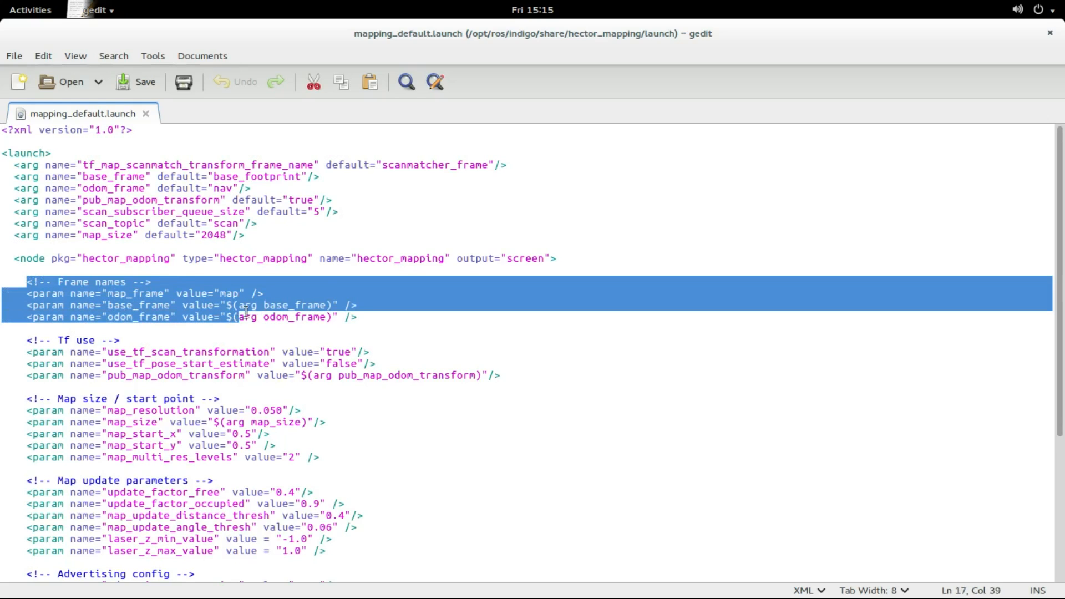
pyautogui.click(365, 318)
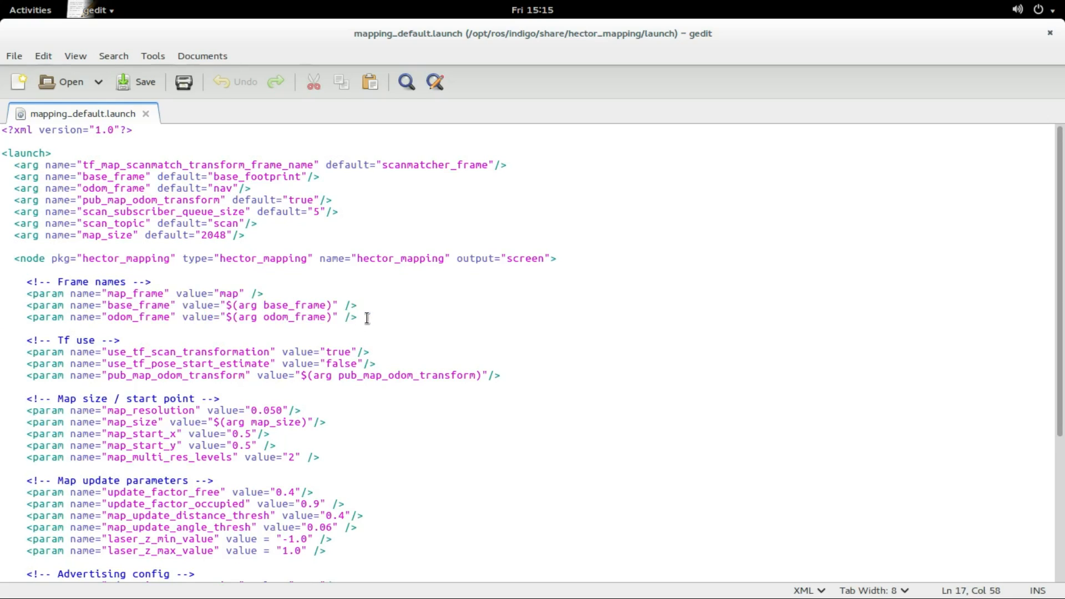
pyautogui.scroll(-3)
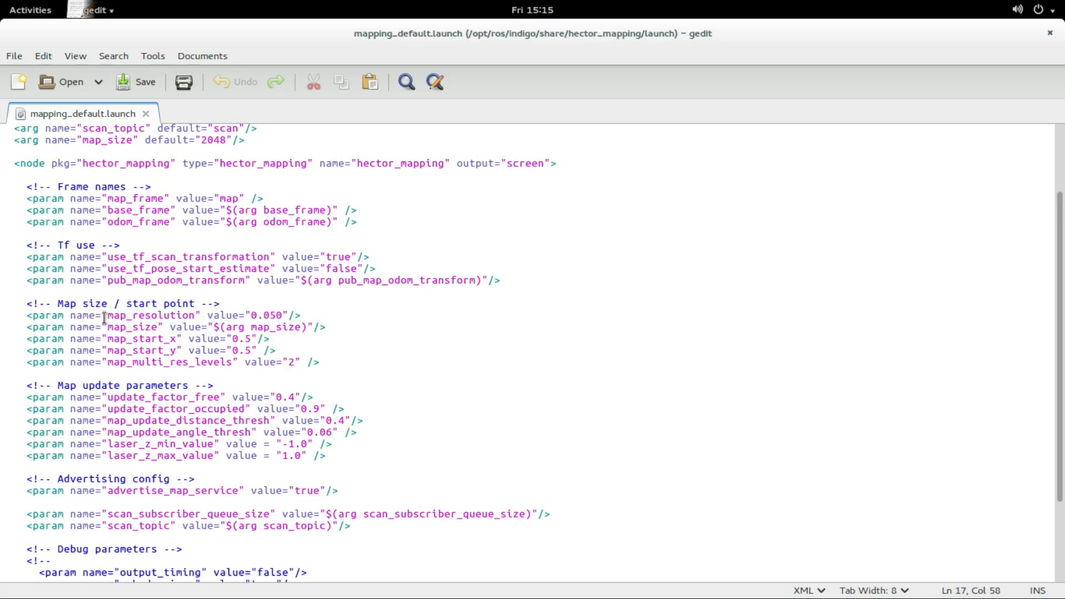
pyautogui.doubleClick(150, 315)
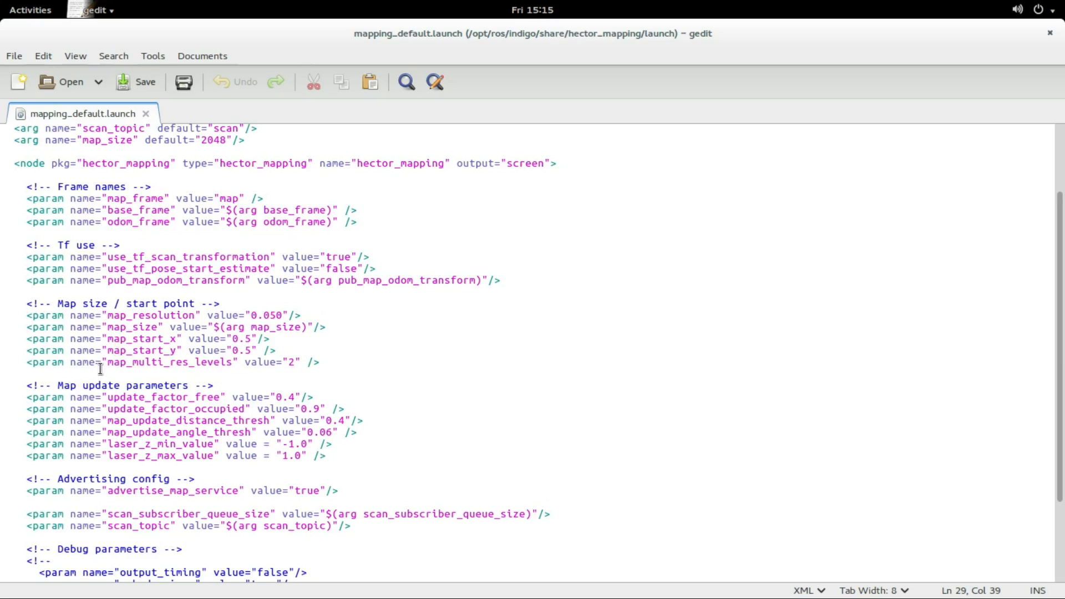
pyautogui.moveTo(64, 385); pyautogui.dragTo(178, 385)
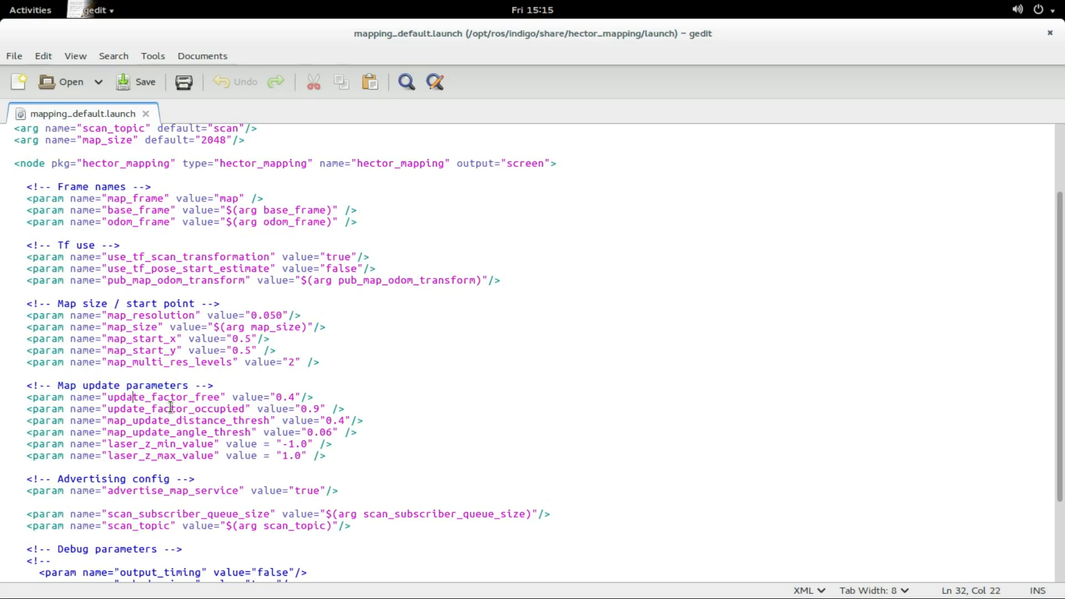
pyautogui.moveTo(214, 435)
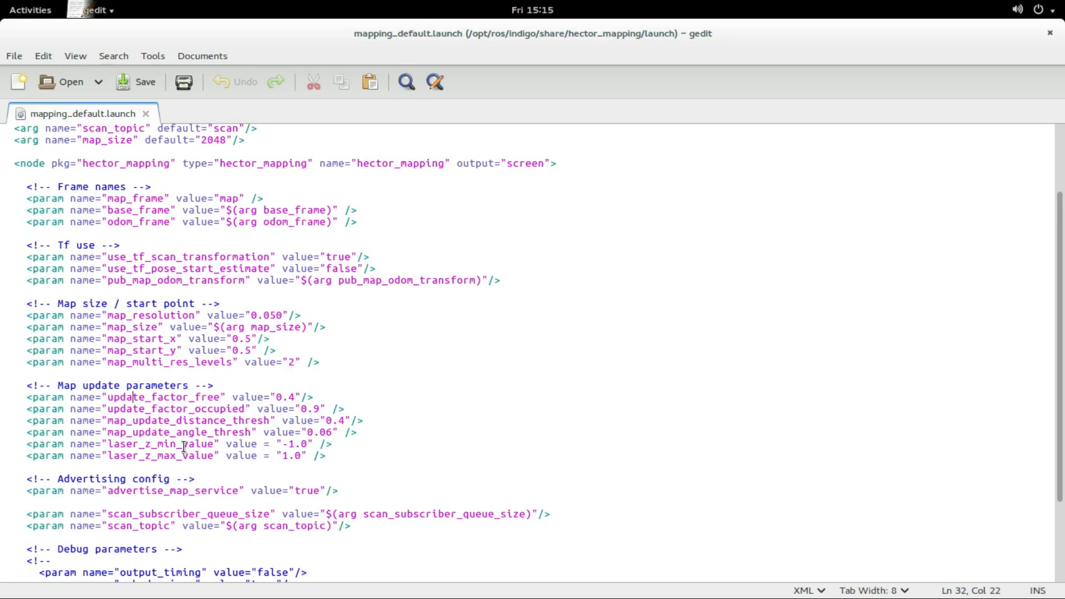
pyautogui.scroll(-3)
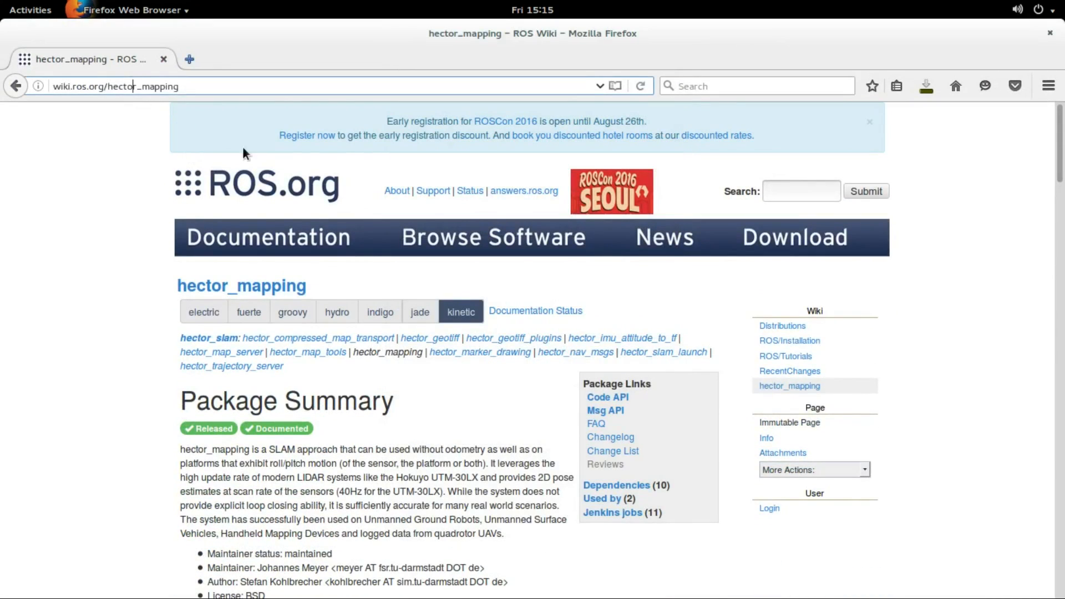
# Step: Scroll the hector_mapping wiki page down to the 3.1.4 Parameters section and its defaults
pyautogui.scroll(-3)
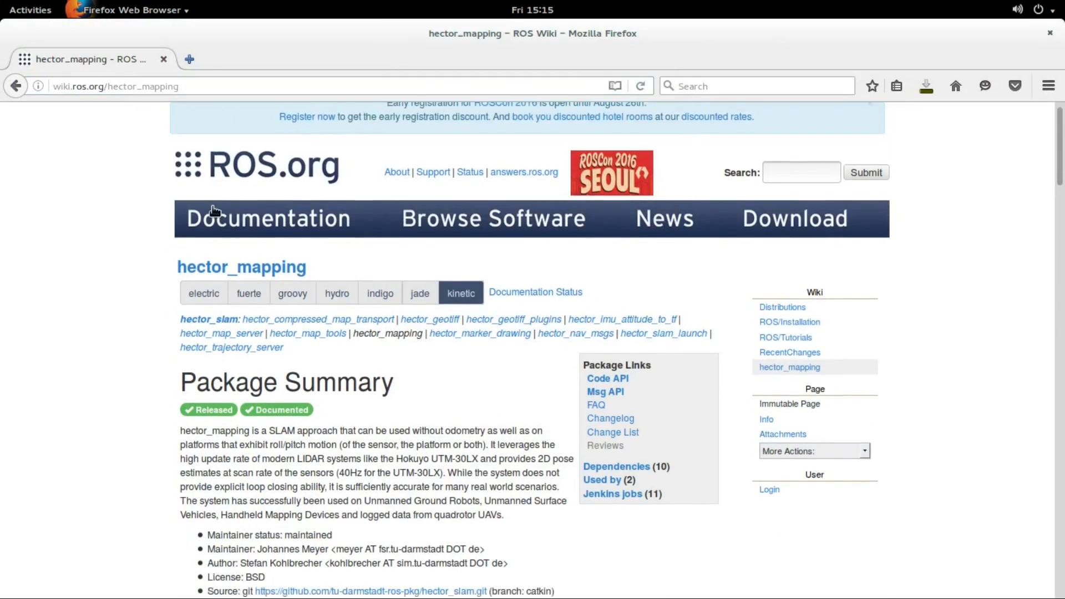
pyautogui.scroll(-3)
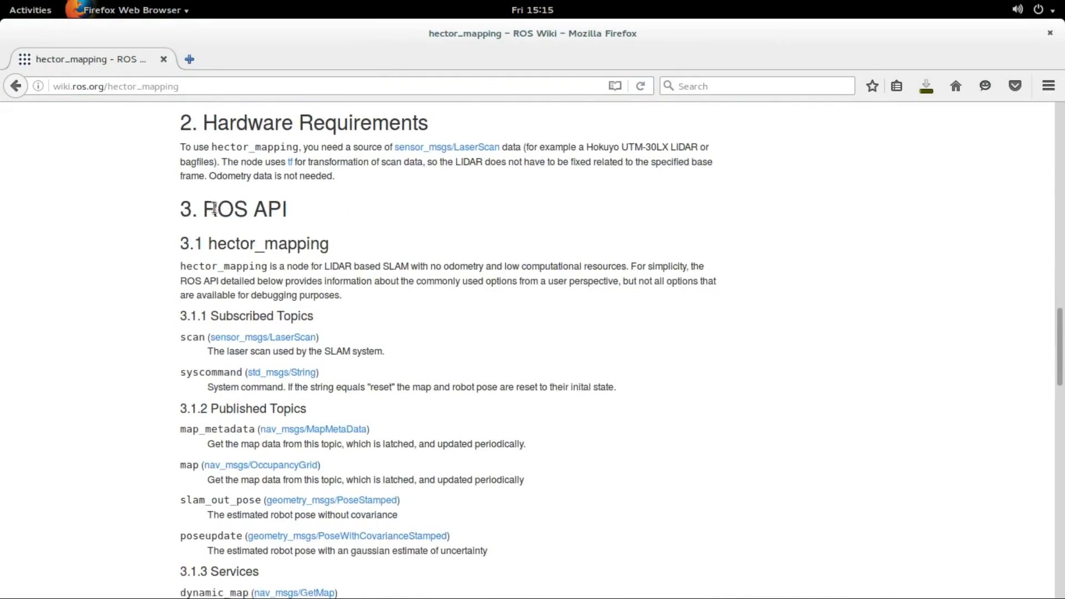
pyautogui.scroll(-3)
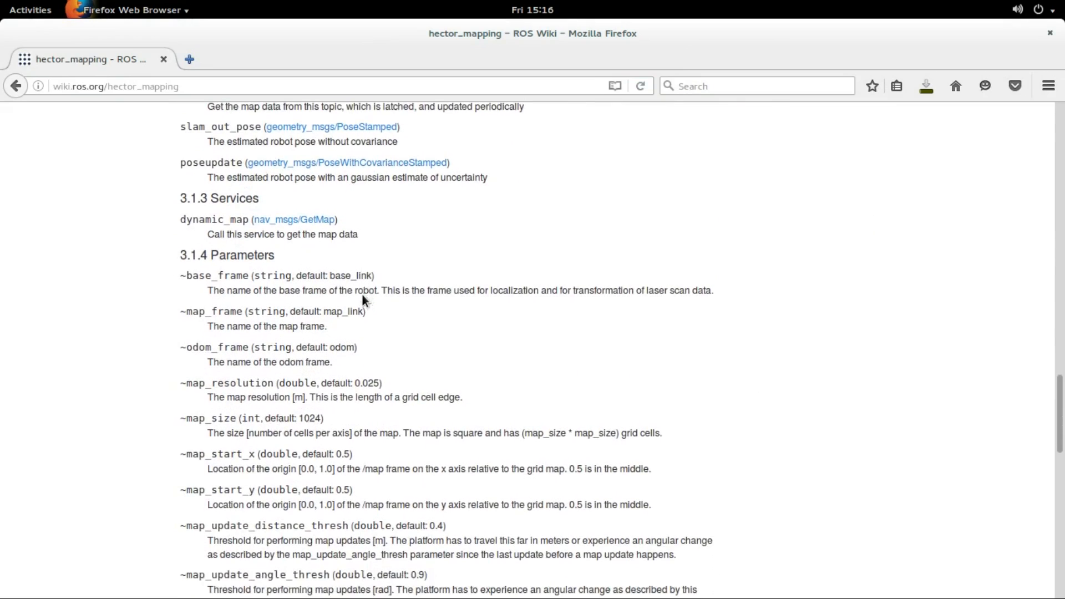
pyautogui.scroll(-3)
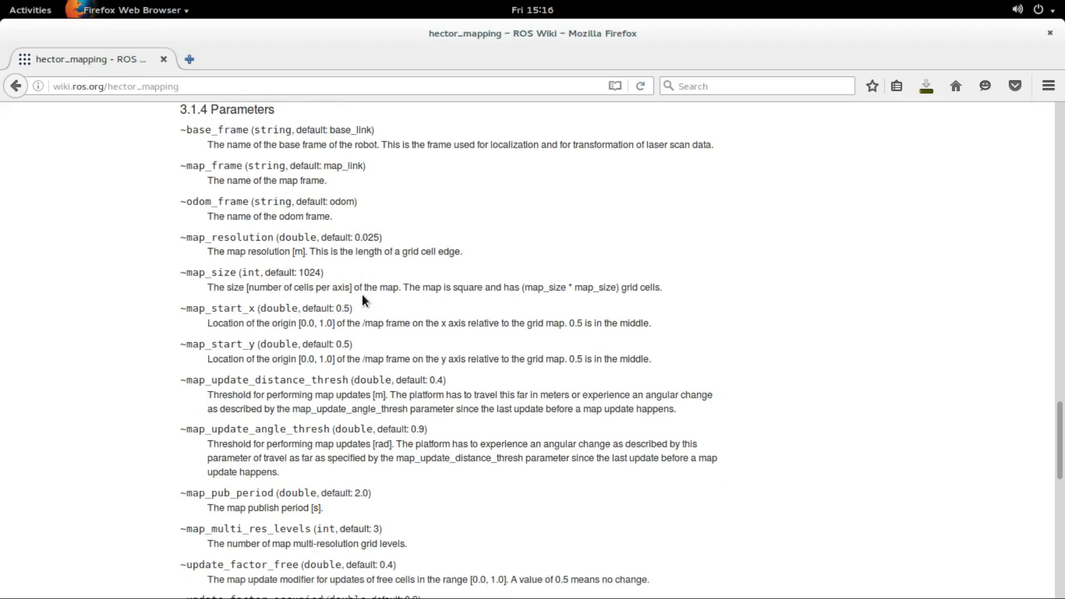
pyautogui.scroll(-3)
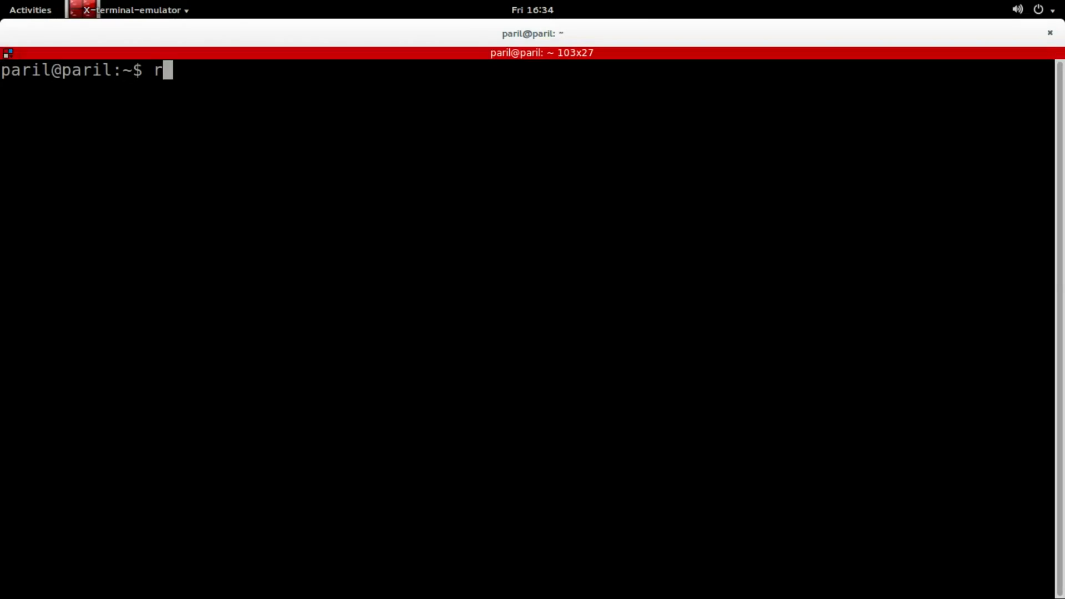
# Step: Begin typing rosrun map_server map_saver in the fresh terminal
pyautogui.write('osrun map_ser')
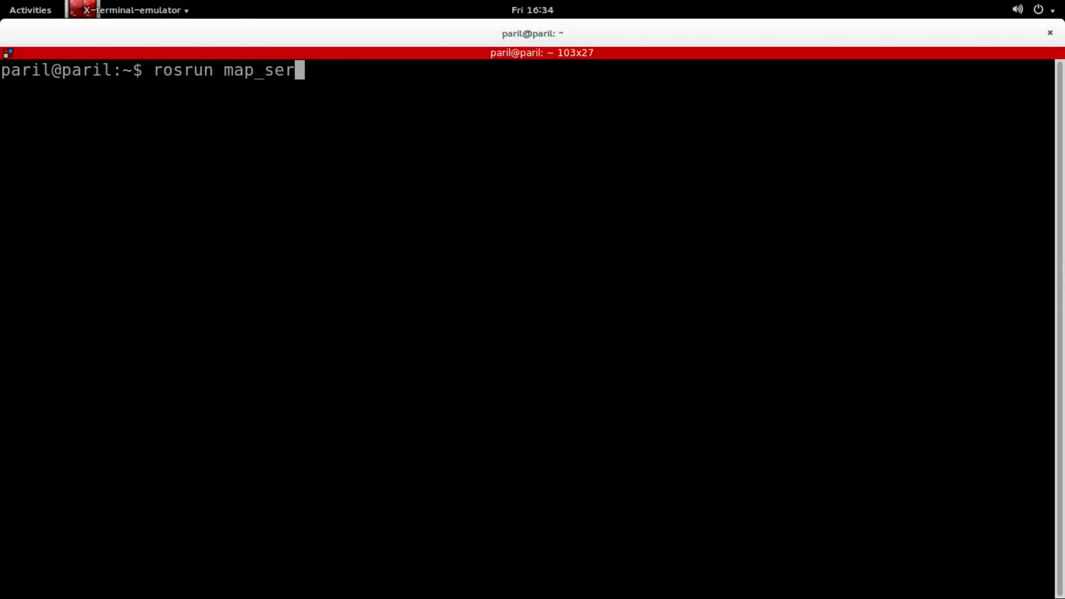